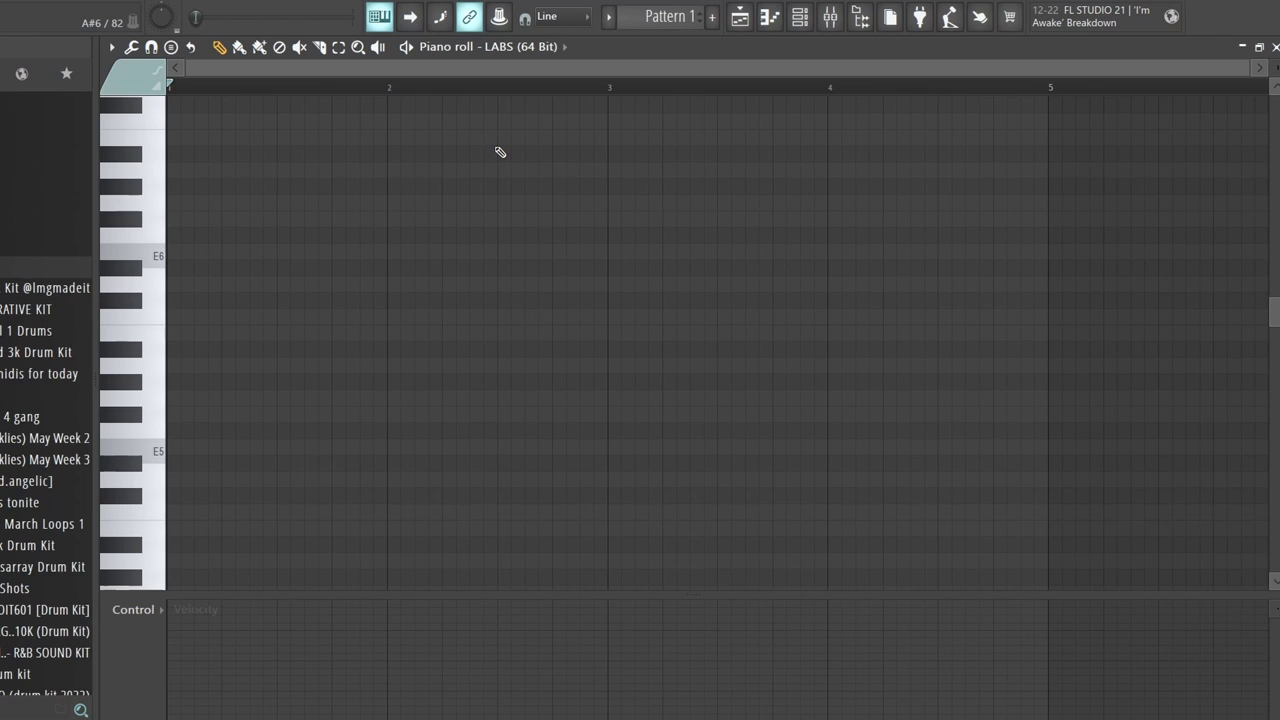
{"action": "mouse_move", "coordinate": [293, 486]}
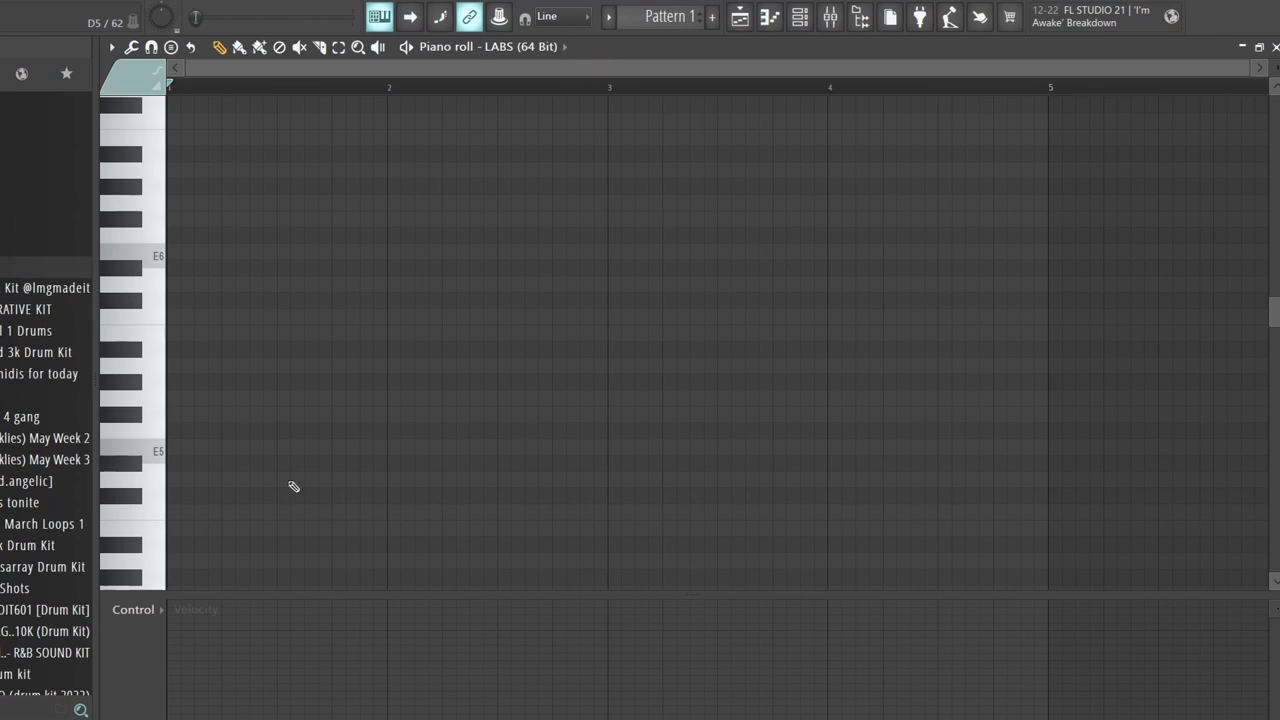
{"action": "mouse_move", "coordinate": [298, 450]}
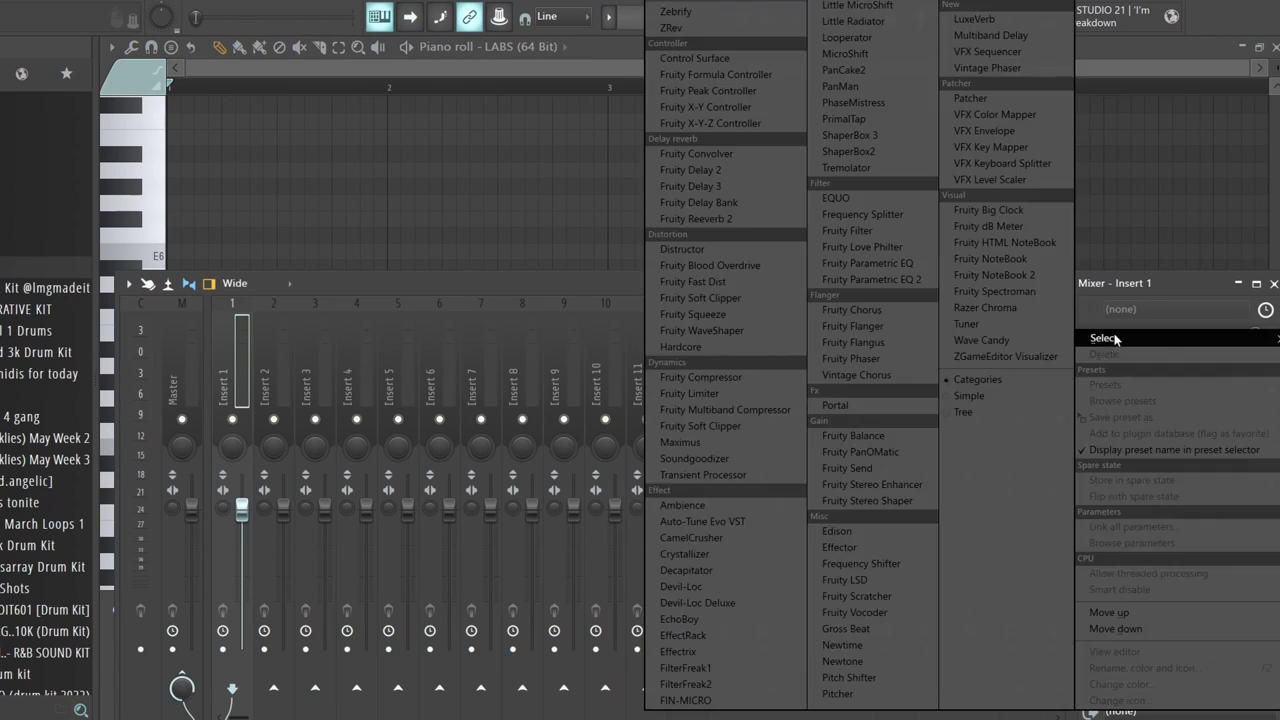
Open Insert 1's effect slot plugin list to choose ShaperBox 3
{"action": "left_click", "coordinate": [849, 135]}
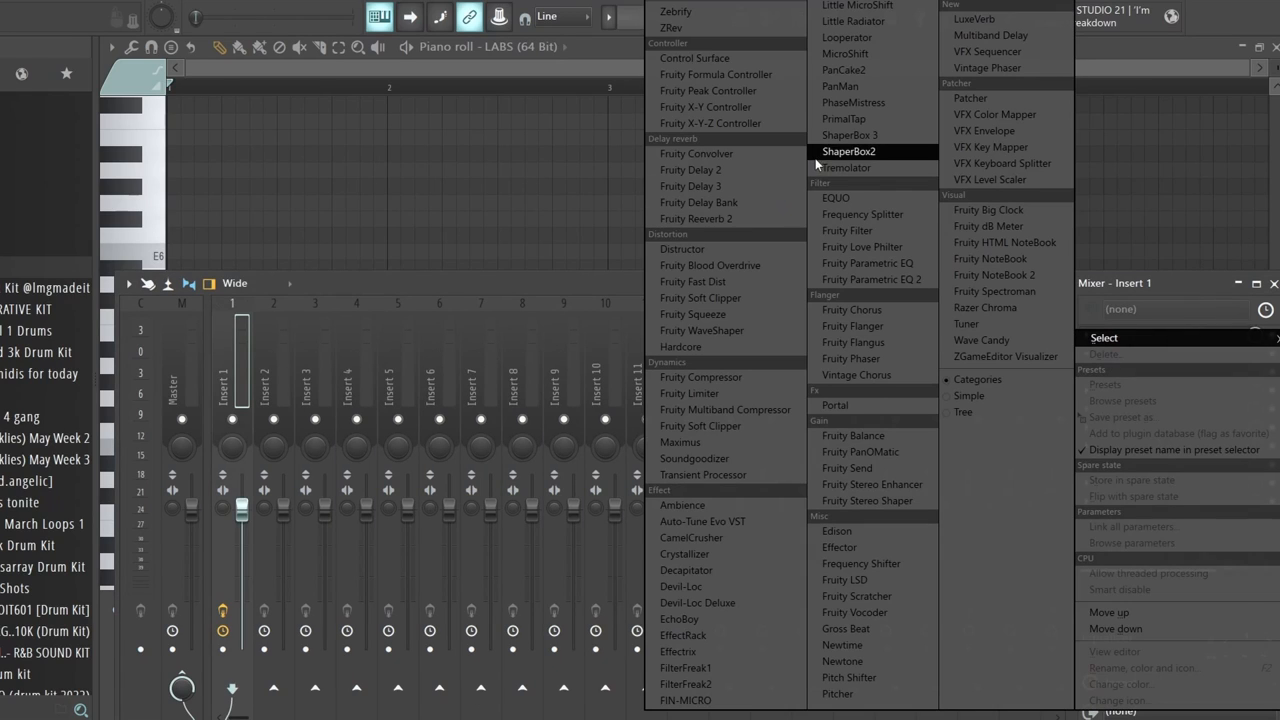
{"action": "mouse_move", "coordinate": [700, 298]}
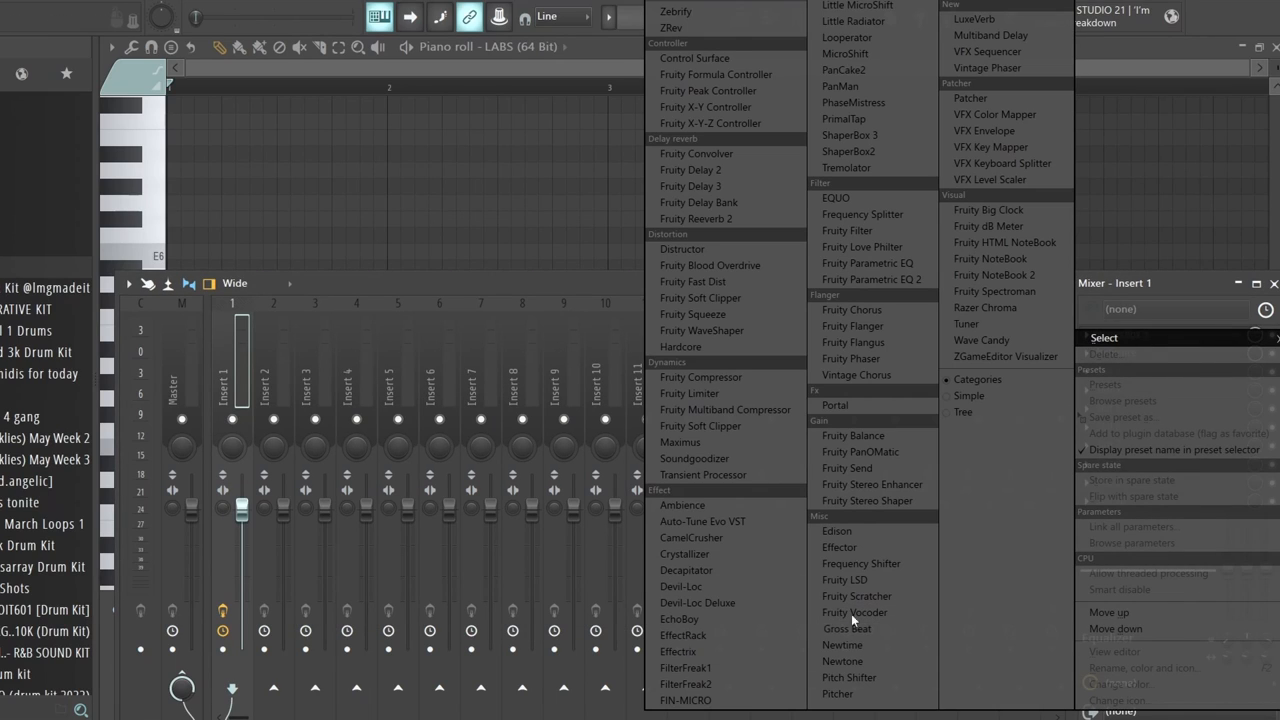
{"action": "mouse_move", "coordinate": [686, 700]}
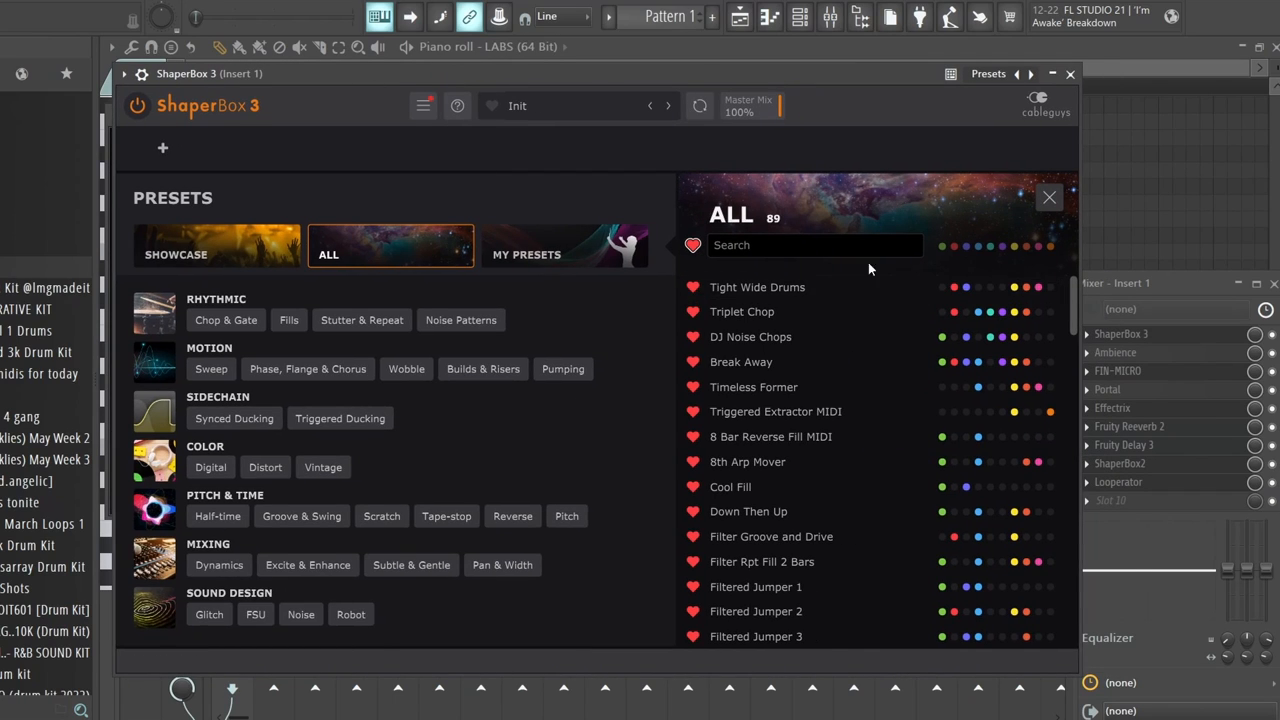
Reposition the ShaperBox 3 window and show the empty My Presets collection
{"action": "left_click_drag", "start_coordinate": [210, 73], "coordinate": [210, 94]}
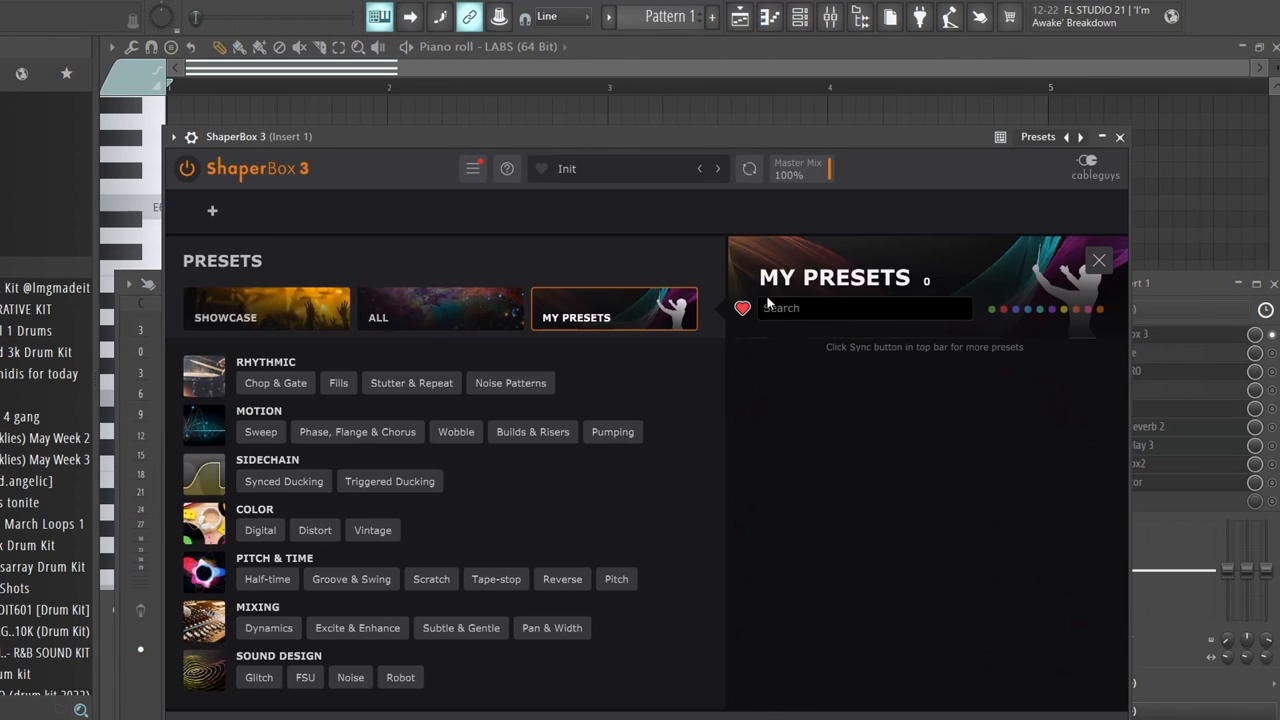
{"action": "left_click", "coordinate": [807, 449]}
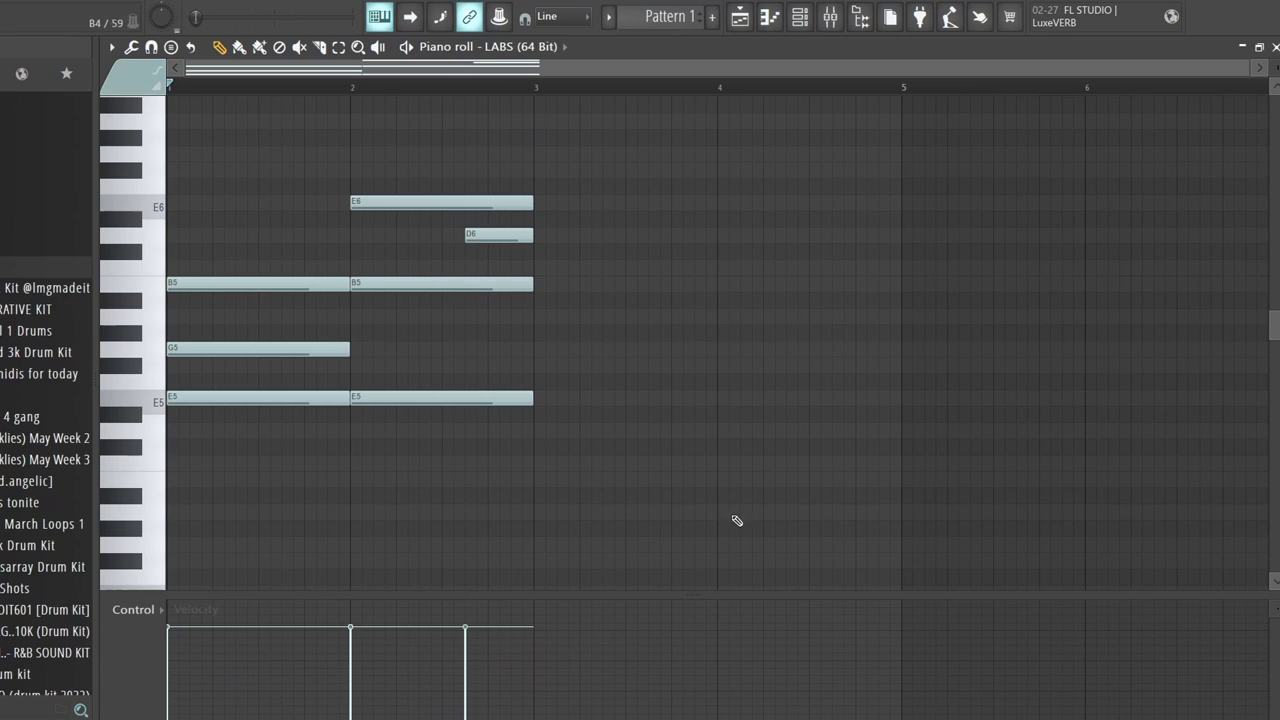
Bring the ShaperBox 3 window forward, then close it
{"action": "left_click", "coordinate": [830, 17]}
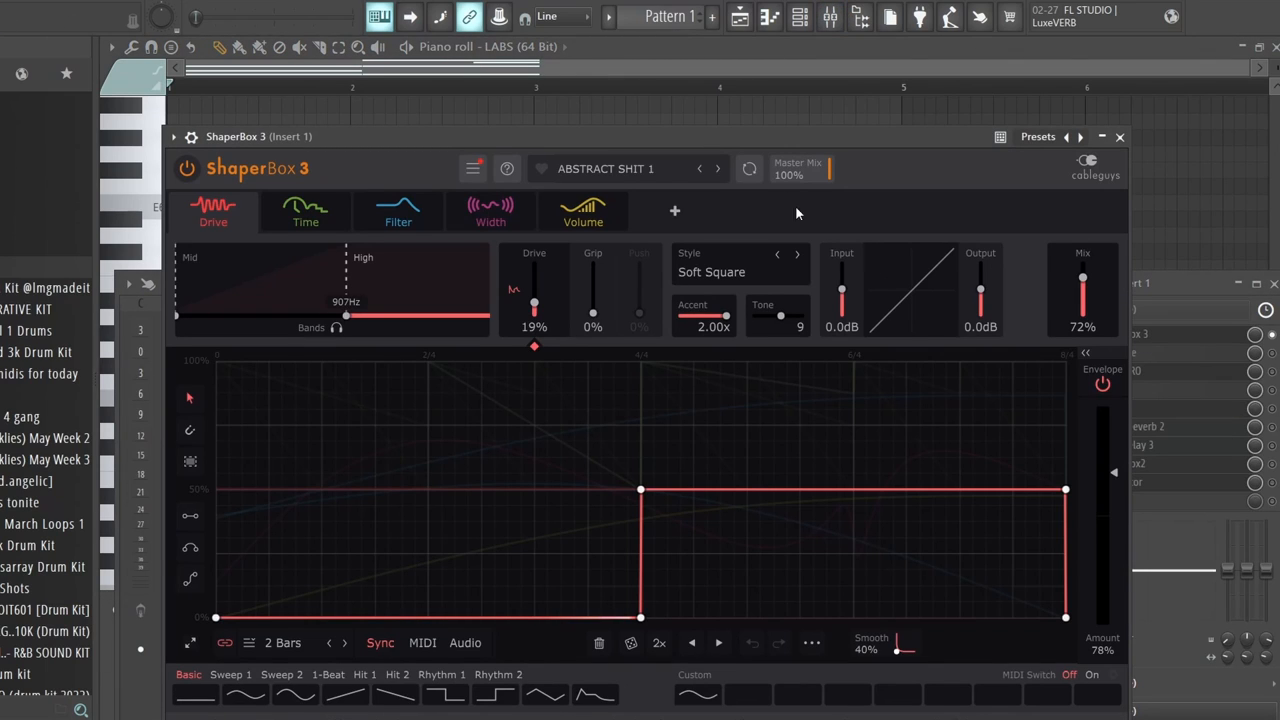
{"action": "left_click", "coordinate": [1119, 137]}
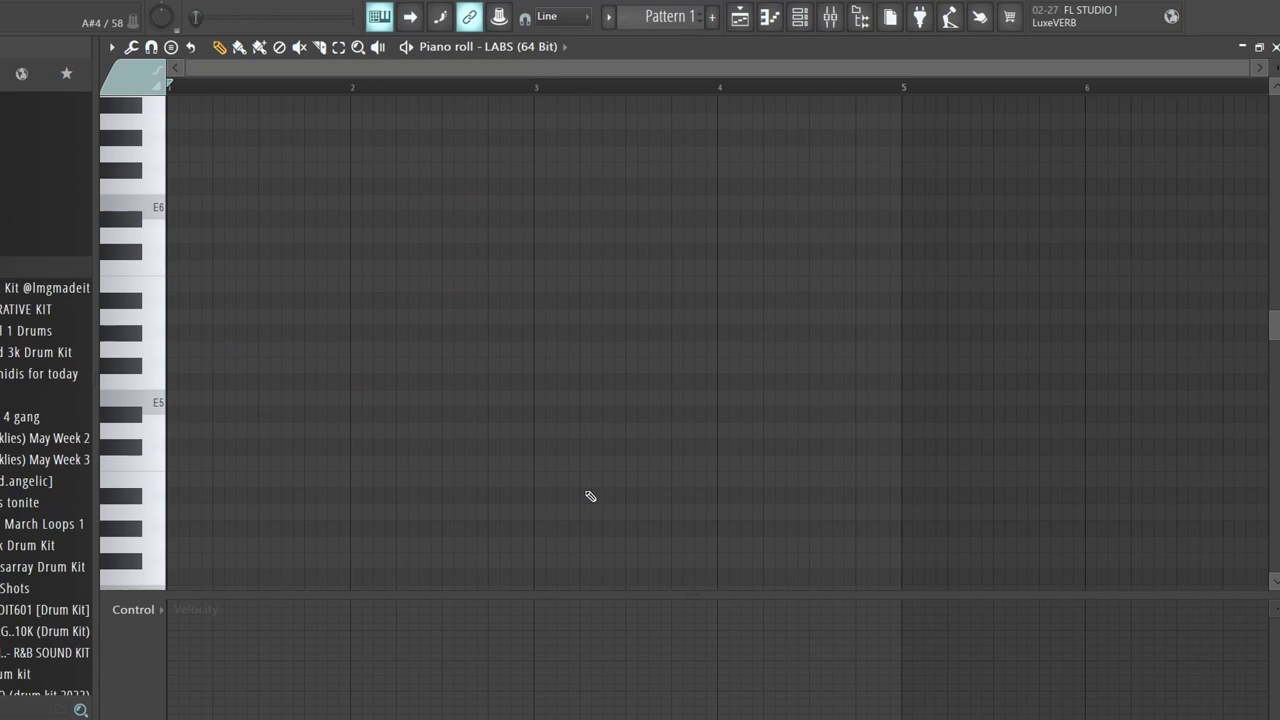
{"action": "left_click", "coordinate": [268, 284]}
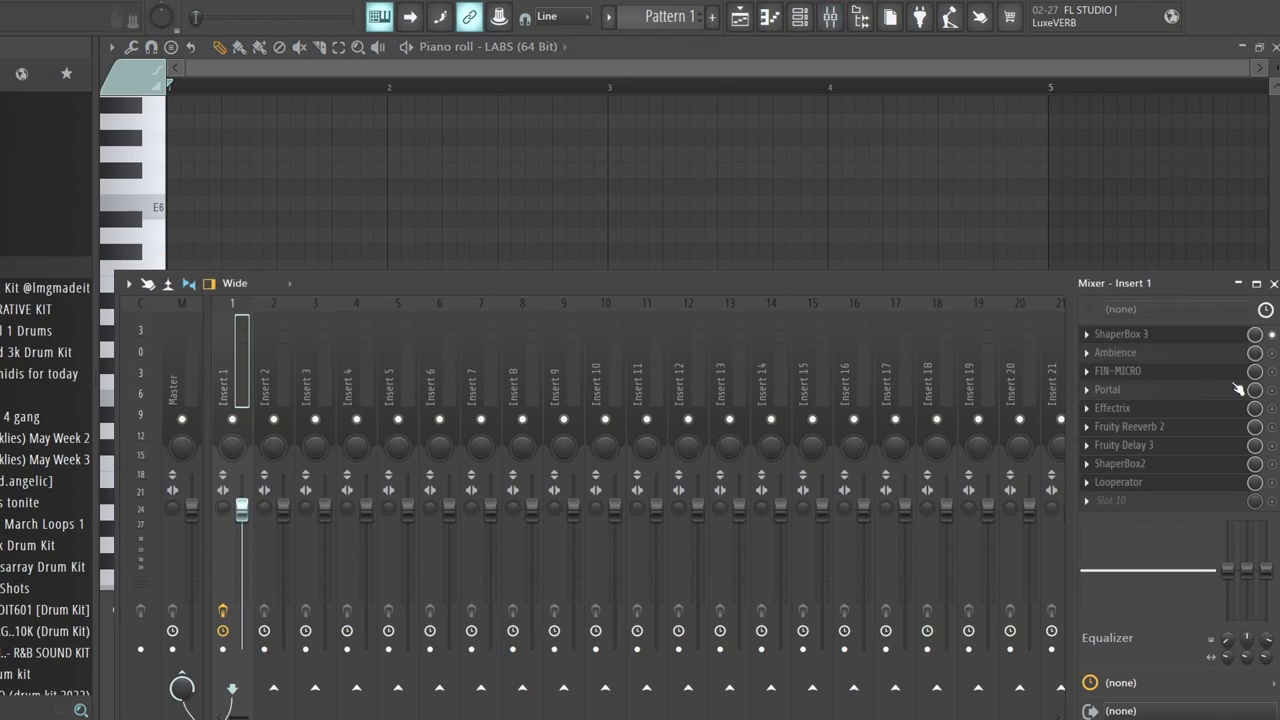
Open ShaperBox 3 from Insert 1 and filter its presets to favourites
{"action": "left_click", "coordinate": [1121, 333]}
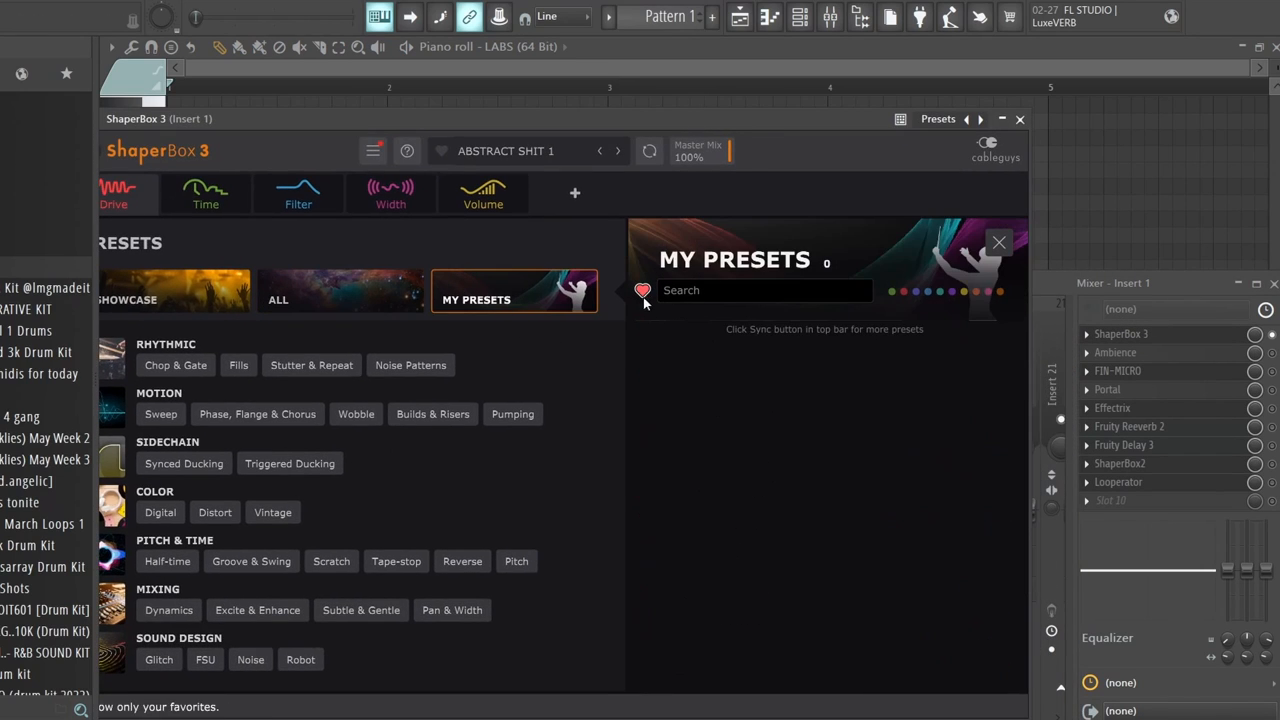
{"action": "left_click", "coordinate": [642, 290]}
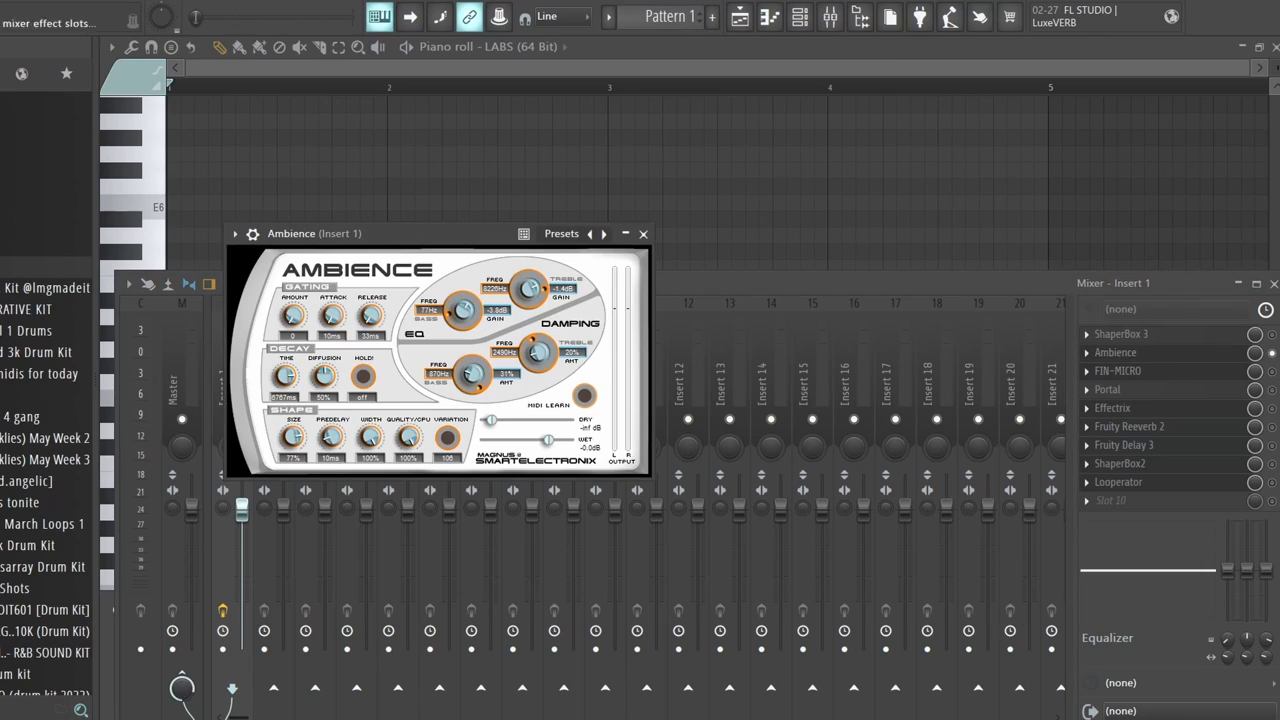
Move the Ambience window right and open its preset list for Amoebe-Hall
{"action": "left_click_drag", "start_coordinate": [314, 233], "coordinate": [389, 210]}
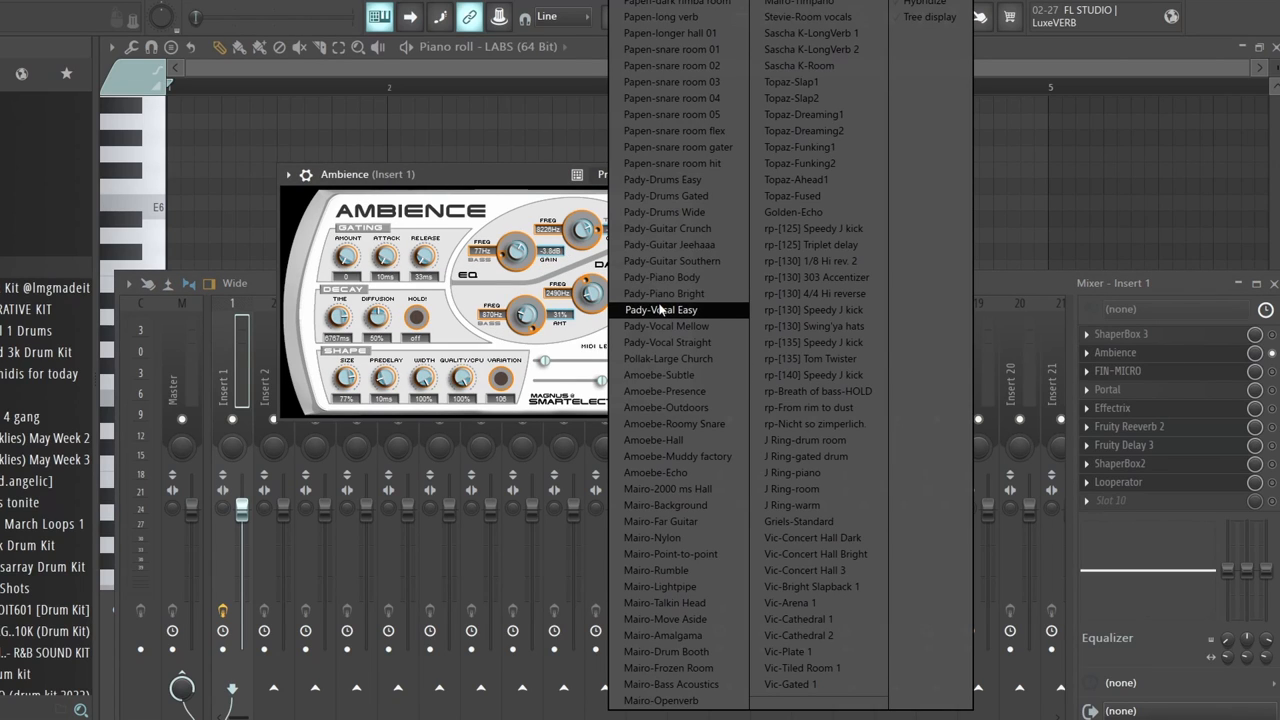
{"action": "mouse_move", "coordinate": [817, 293]}
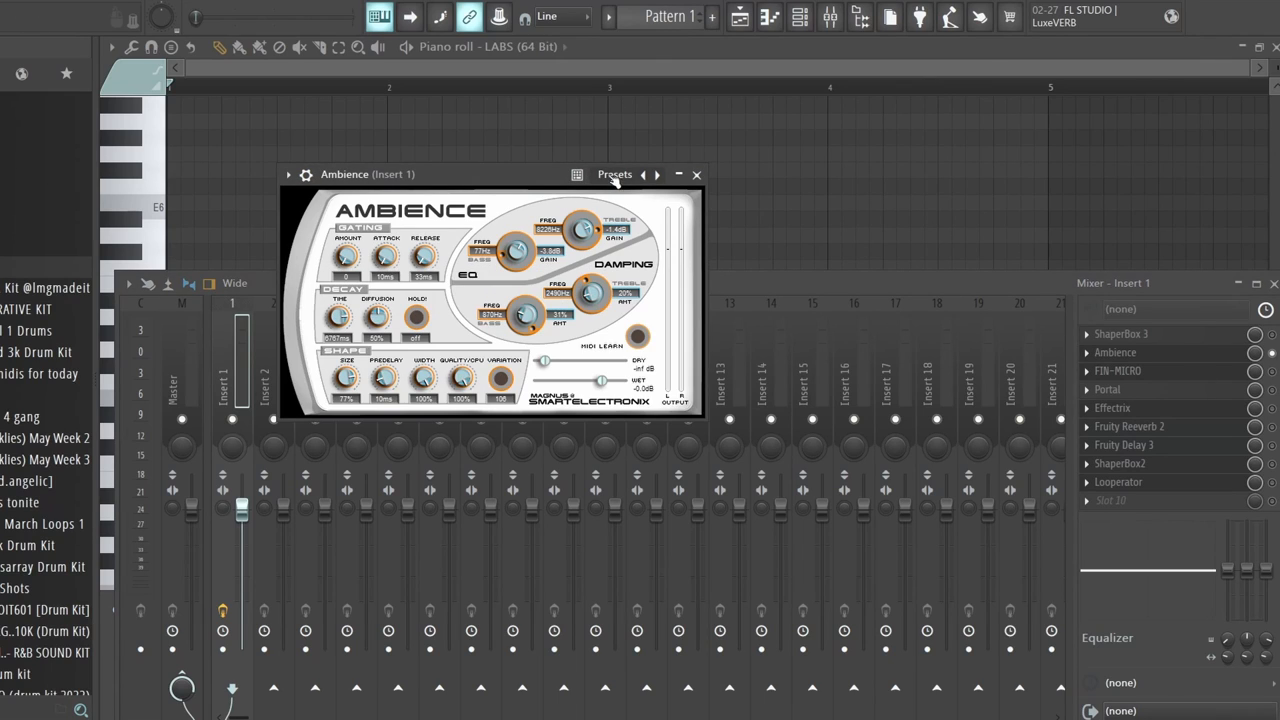
{"action": "left_click", "coordinate": [614, 174]}
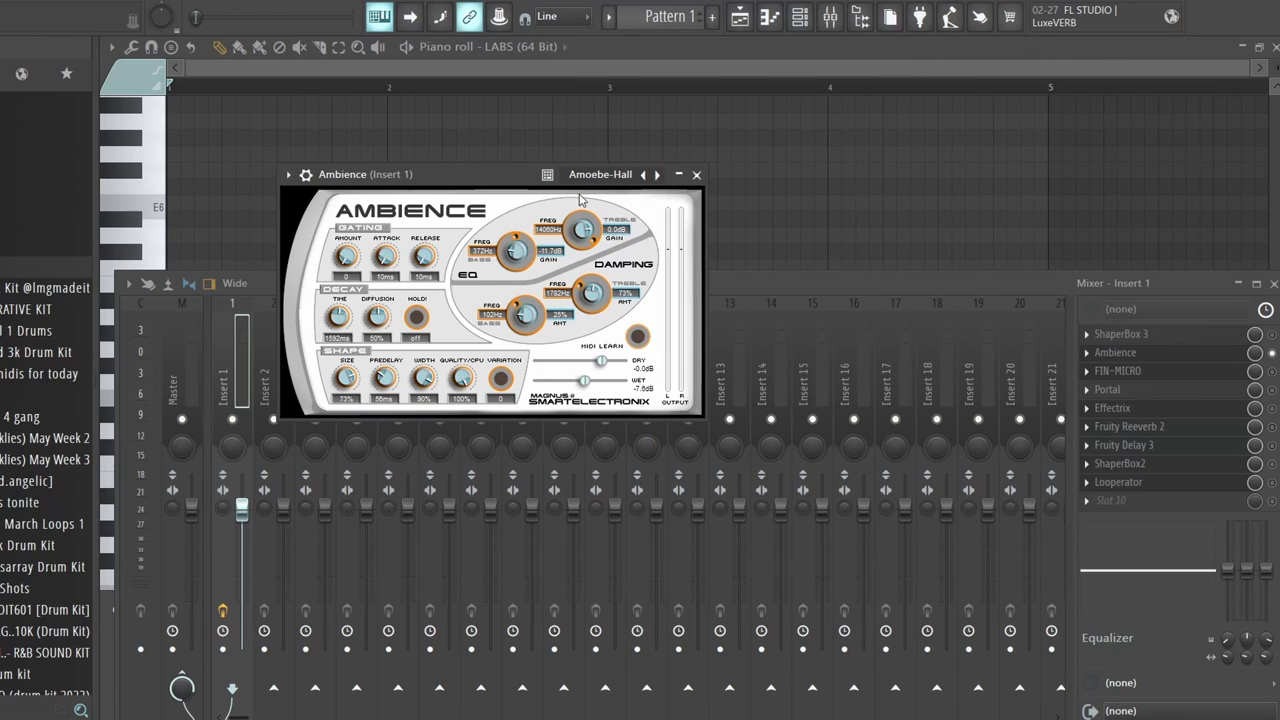
{"action": "mouse_move", "coordinate": [565, 237]}
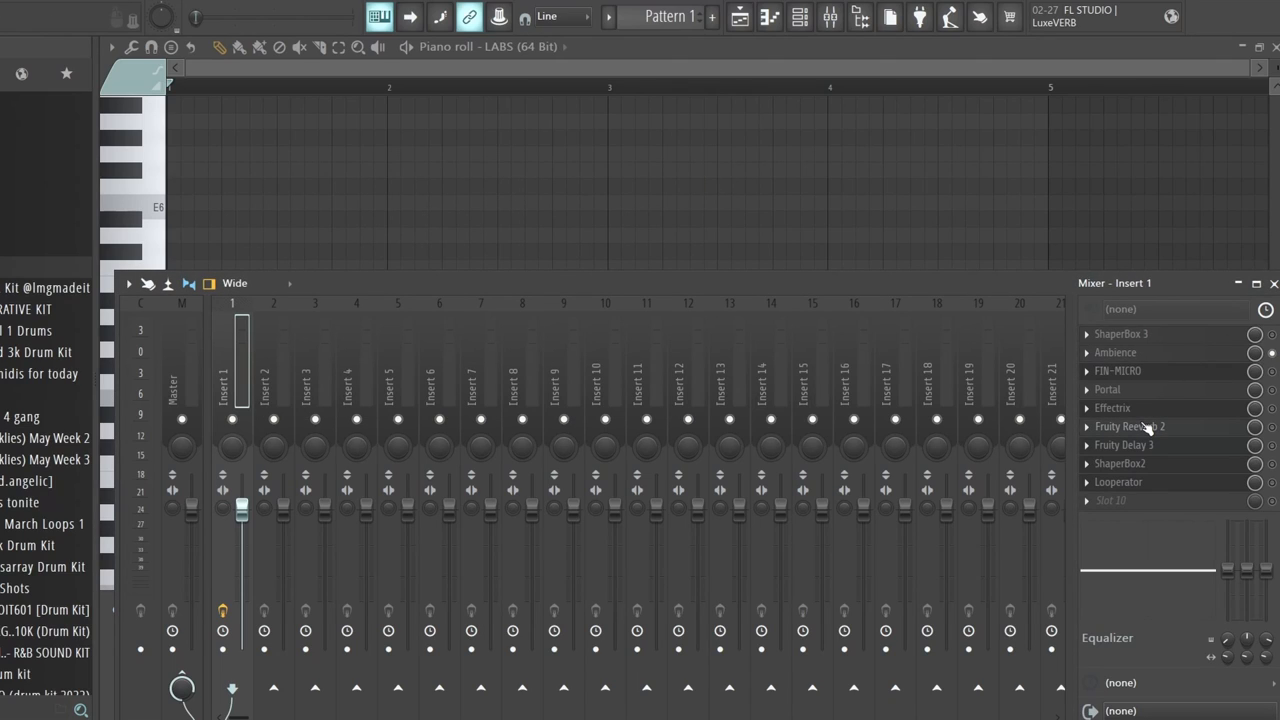
Open FIN-MICRO, raise its window, and step through Old Radio and Chorus modes
{"action": "left_click", "coordinate": [1115, 352]}
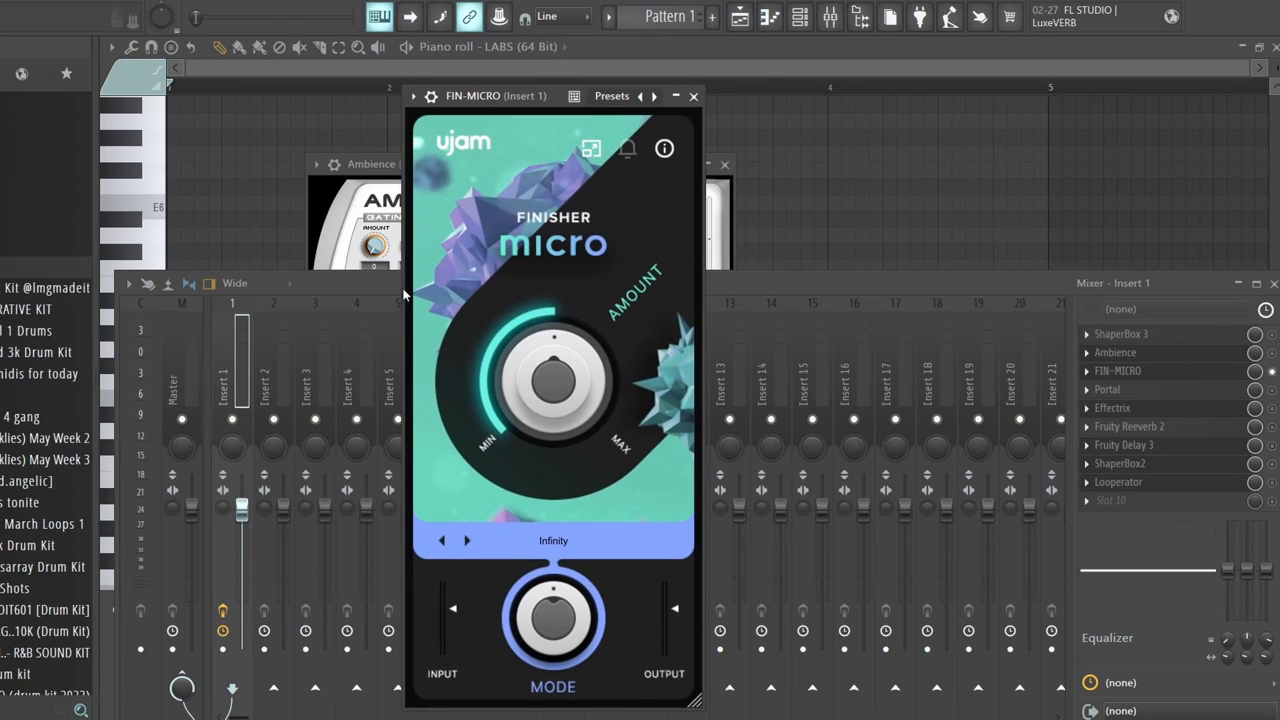
{"action": "left_click_drag", "start_coordinate": [495, 95], "coordinate": [440, 83]}
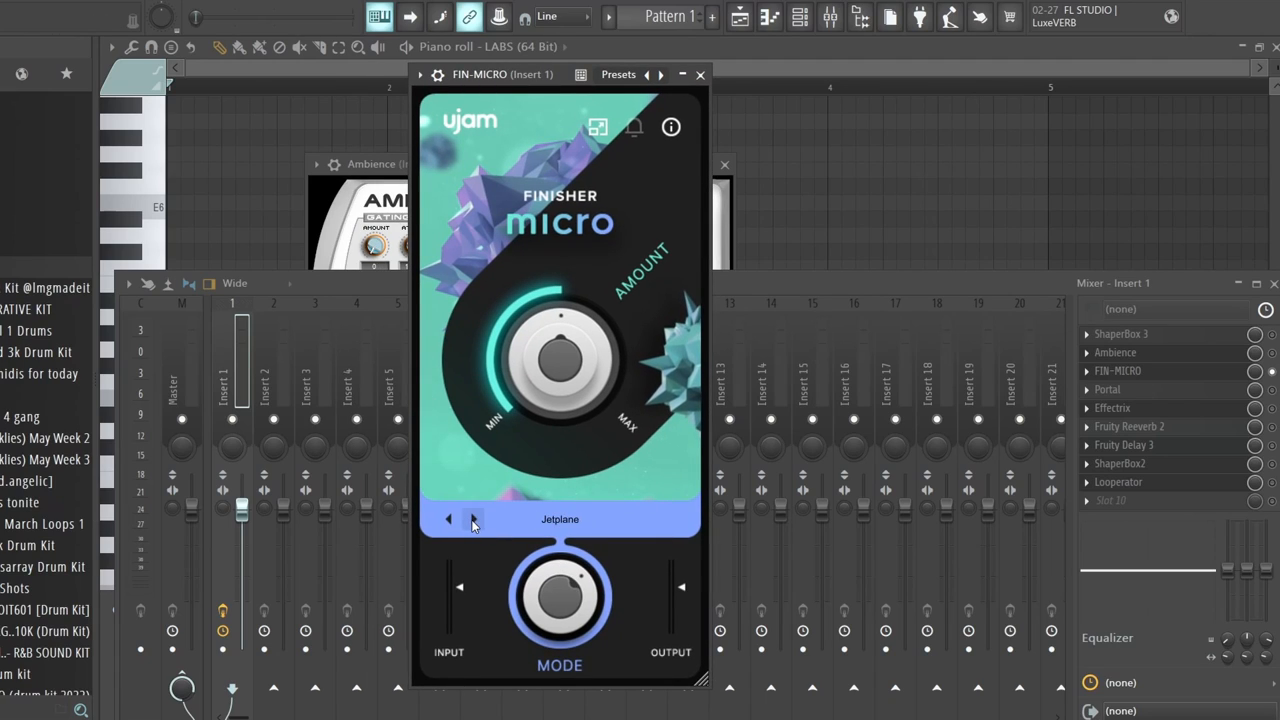
{"action": "left_click", "coordinate": [474, 519]}
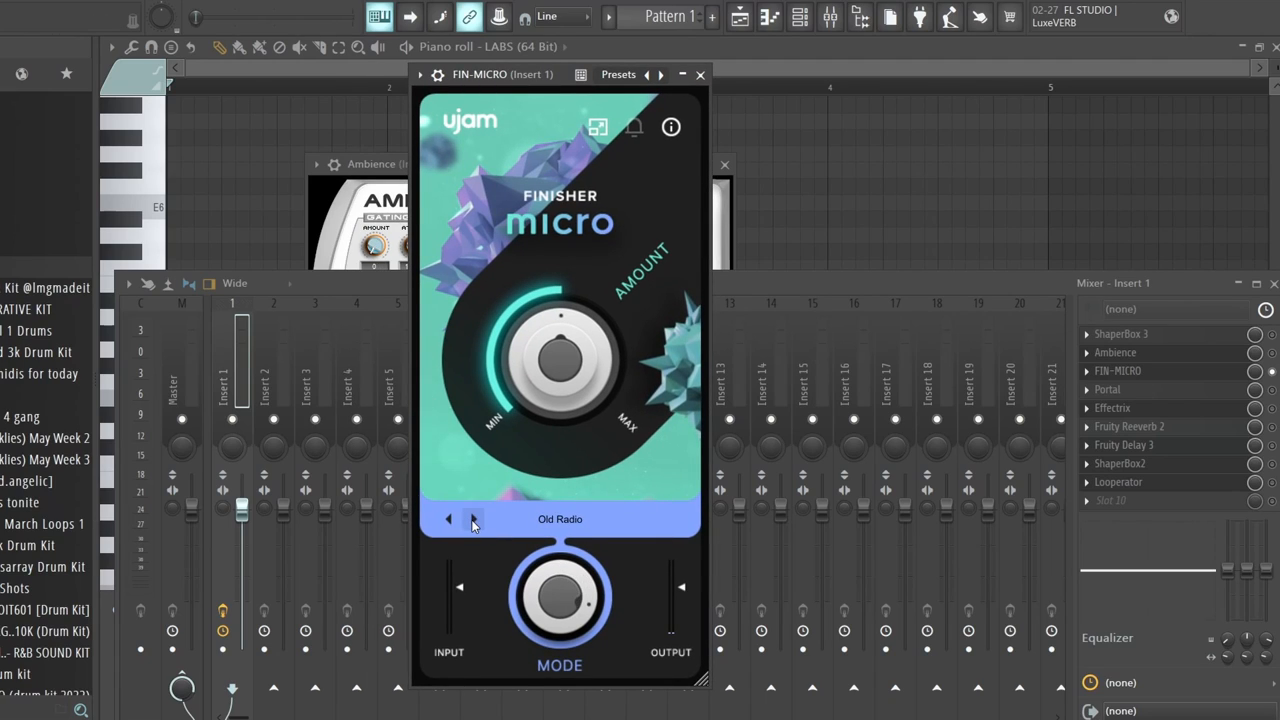
{"action": "left_click", "coordinate": [473, 519]}
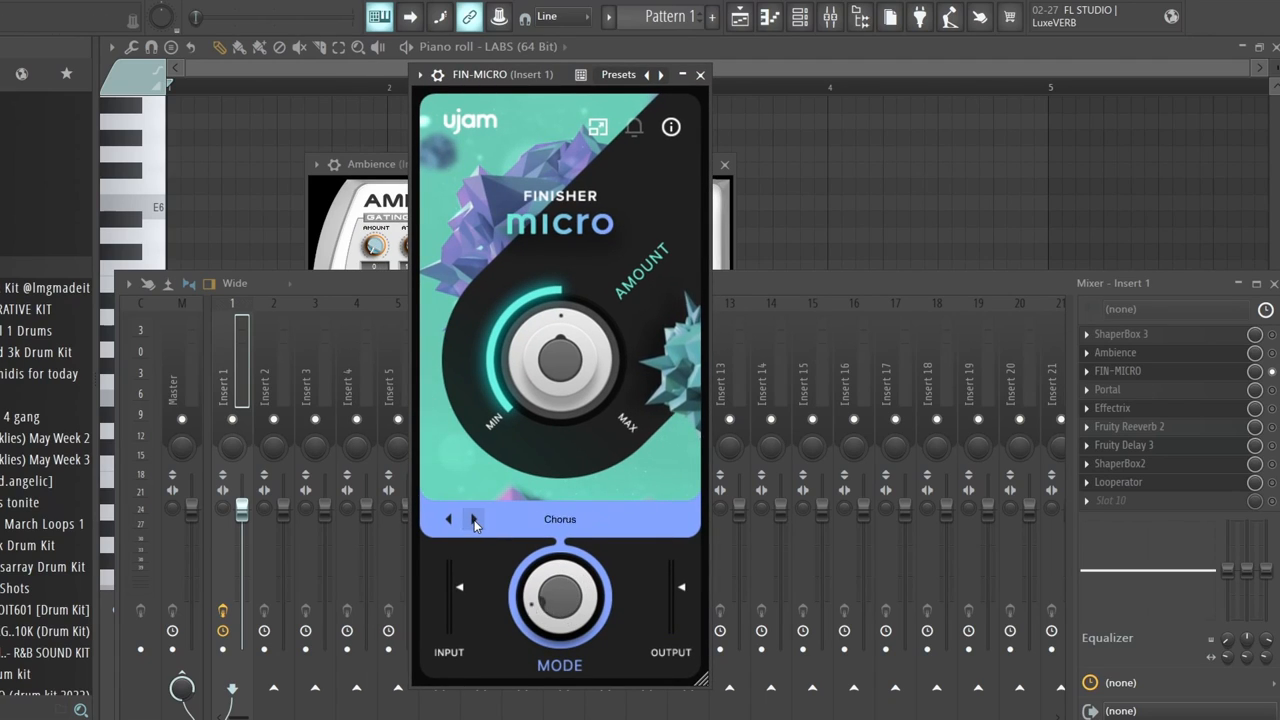
Cycle FIN-MICRO through FrequencyShift, SlamCompressor and Phaser, ending on Infinity
{"action": "left_click", "coordinate": [472, 519]}
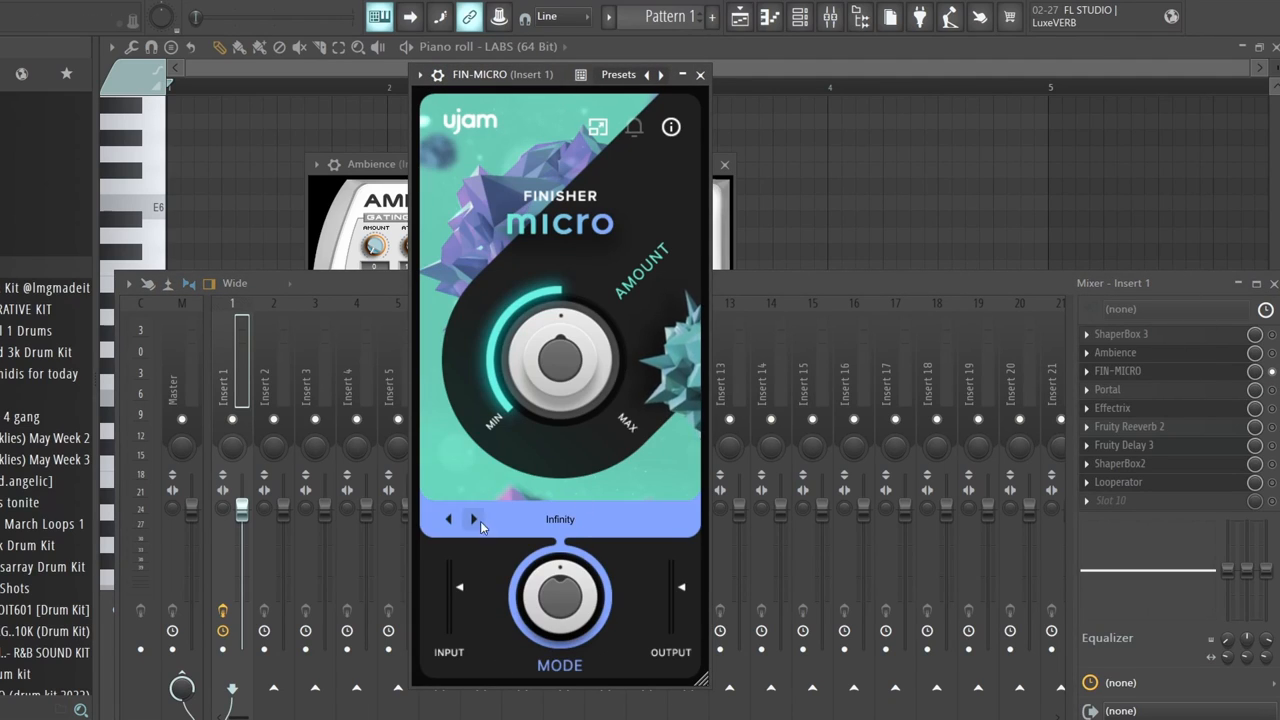
{"action": "left_click", "coordinate": [474, 519]}
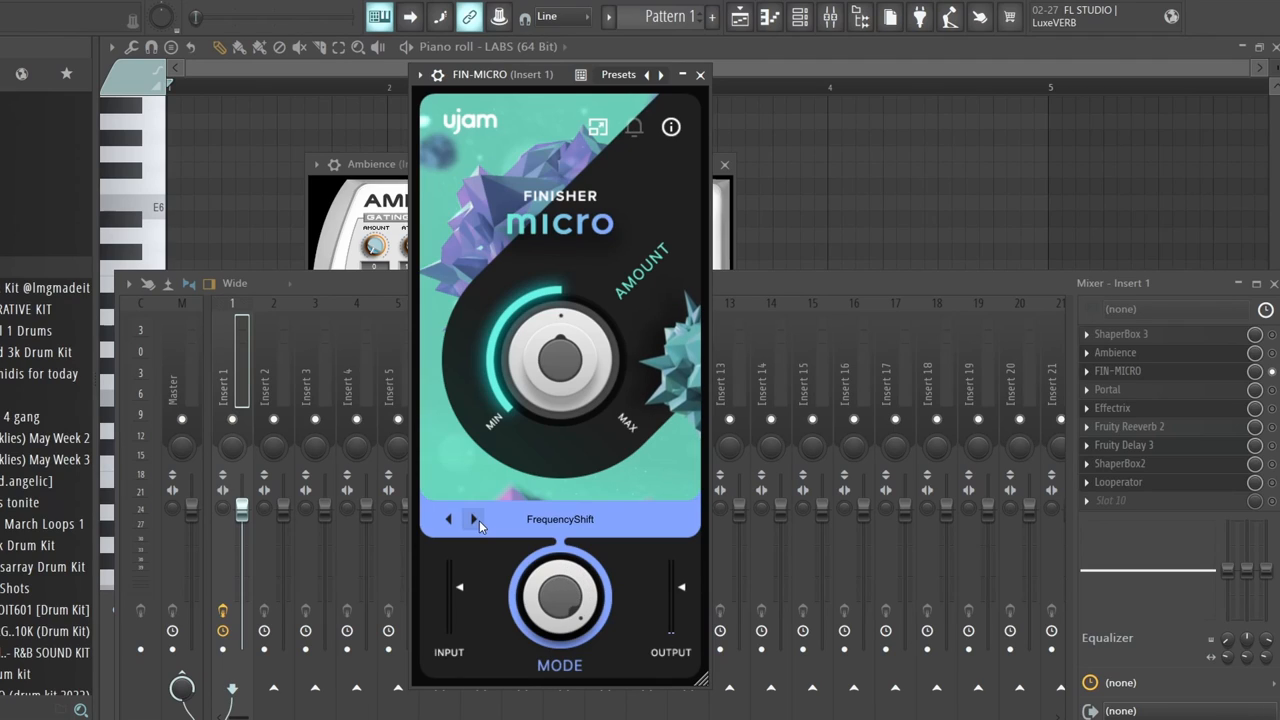
{"action": "left_click", "coordinate": [448, 519]}
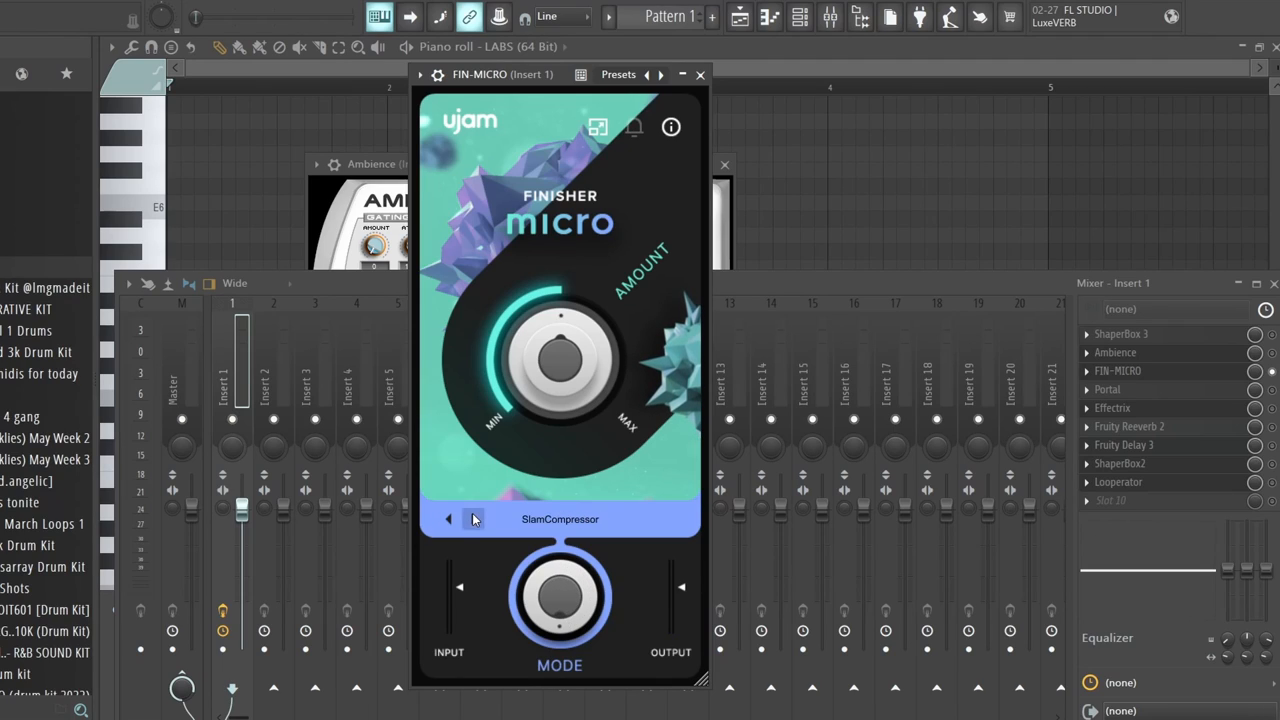
{"action": "left_click", "coordinate": [448, 518]}
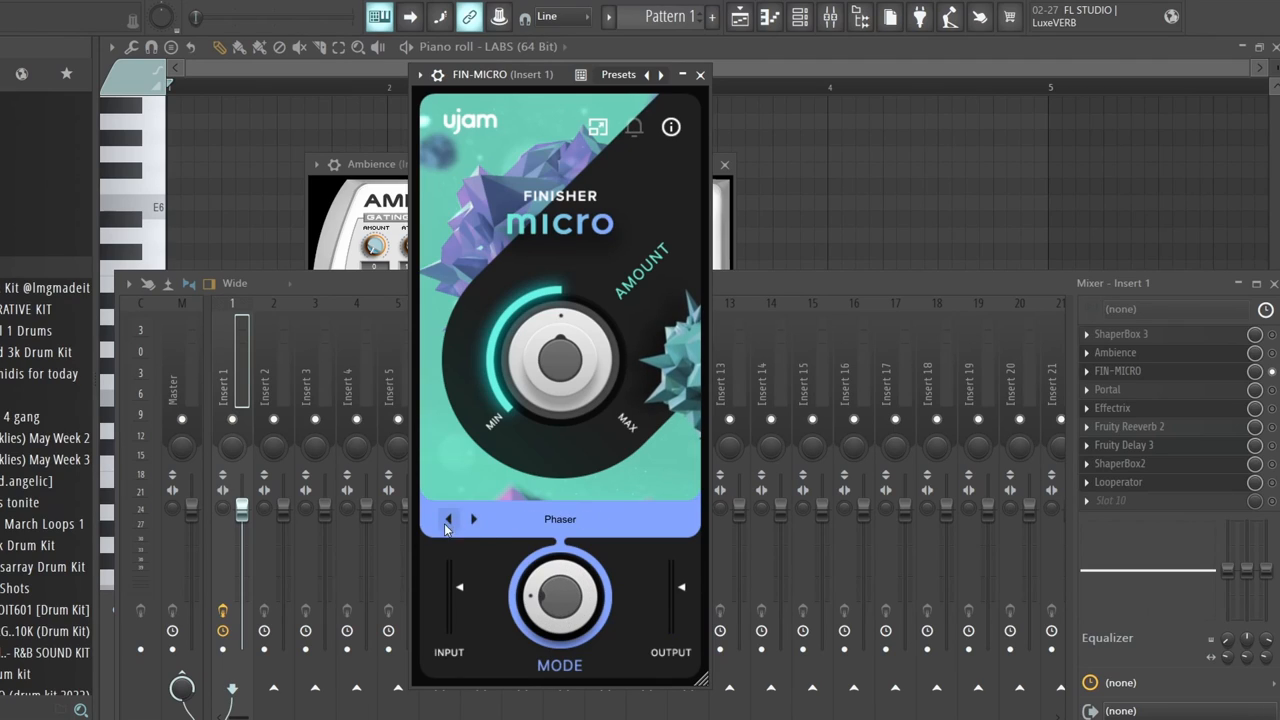
{"action": "left_click", "coordinate": [448, 518]}
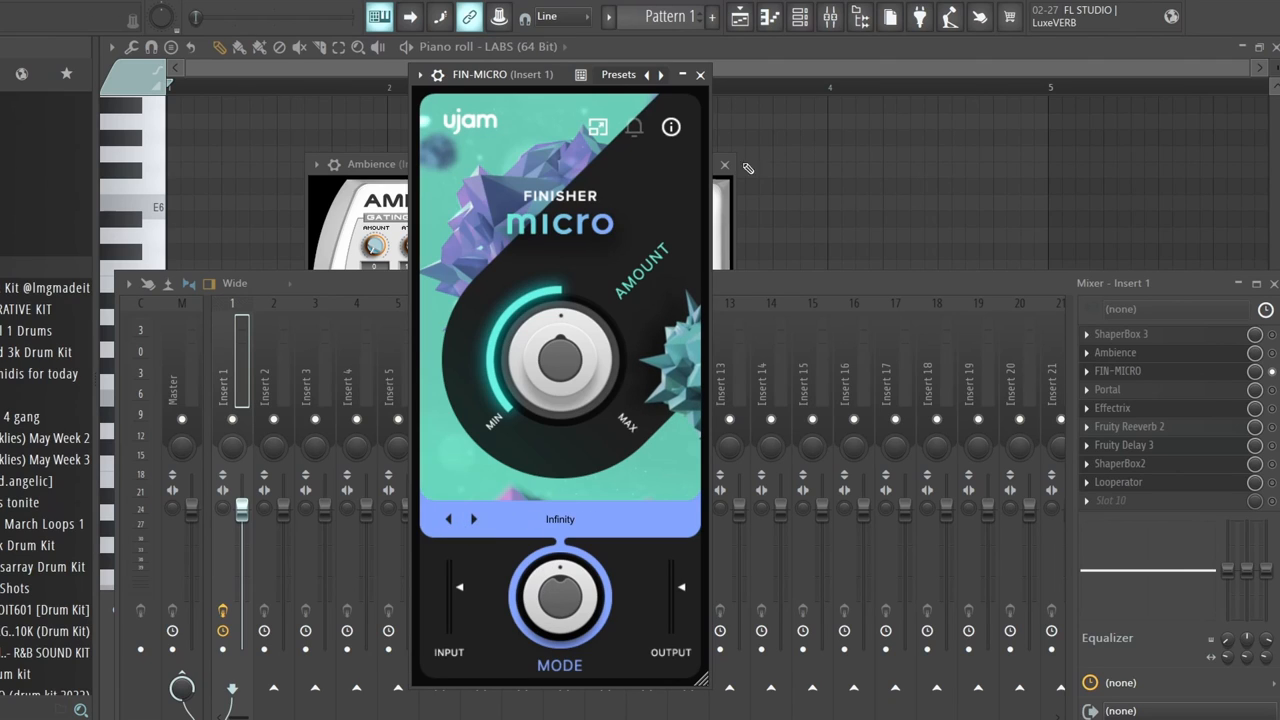
{"action": "mouse_move", "coordinate": [719, 131]}
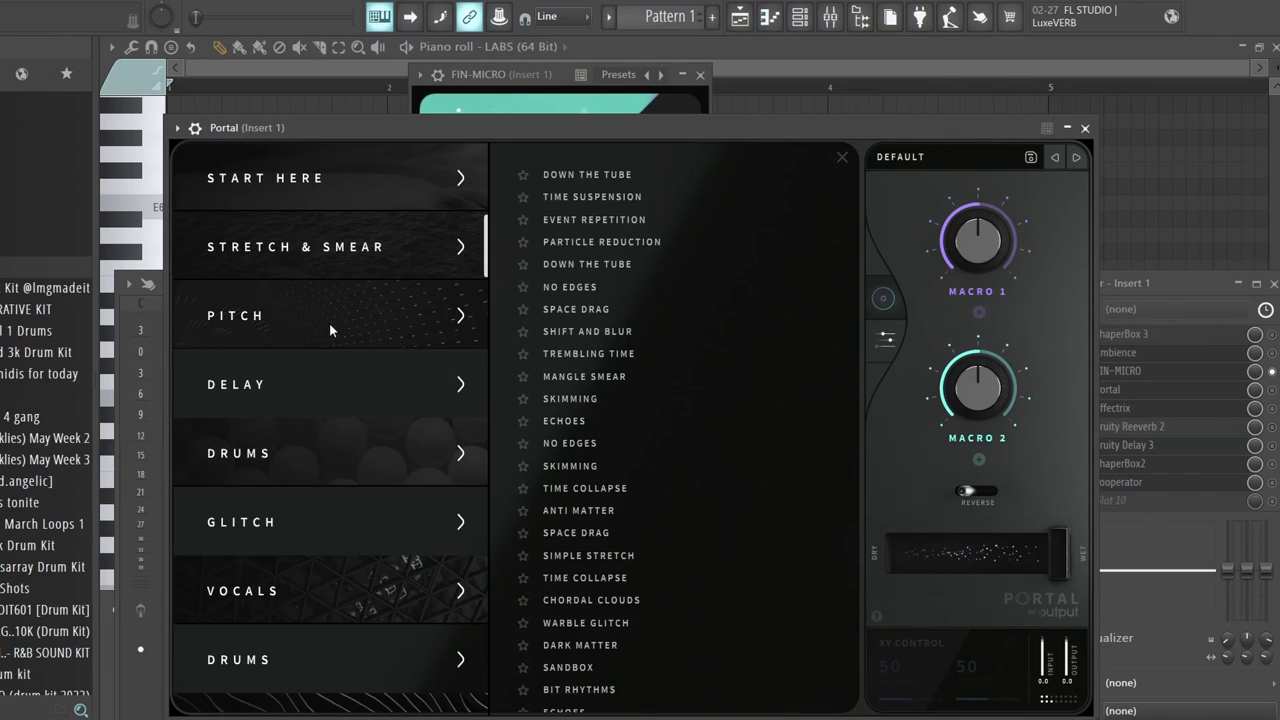
Scroll Portal's preset categories and show the Vocals presets
{"action": "scroll", "scroll_direction": "down", "scroll_amount": 3}
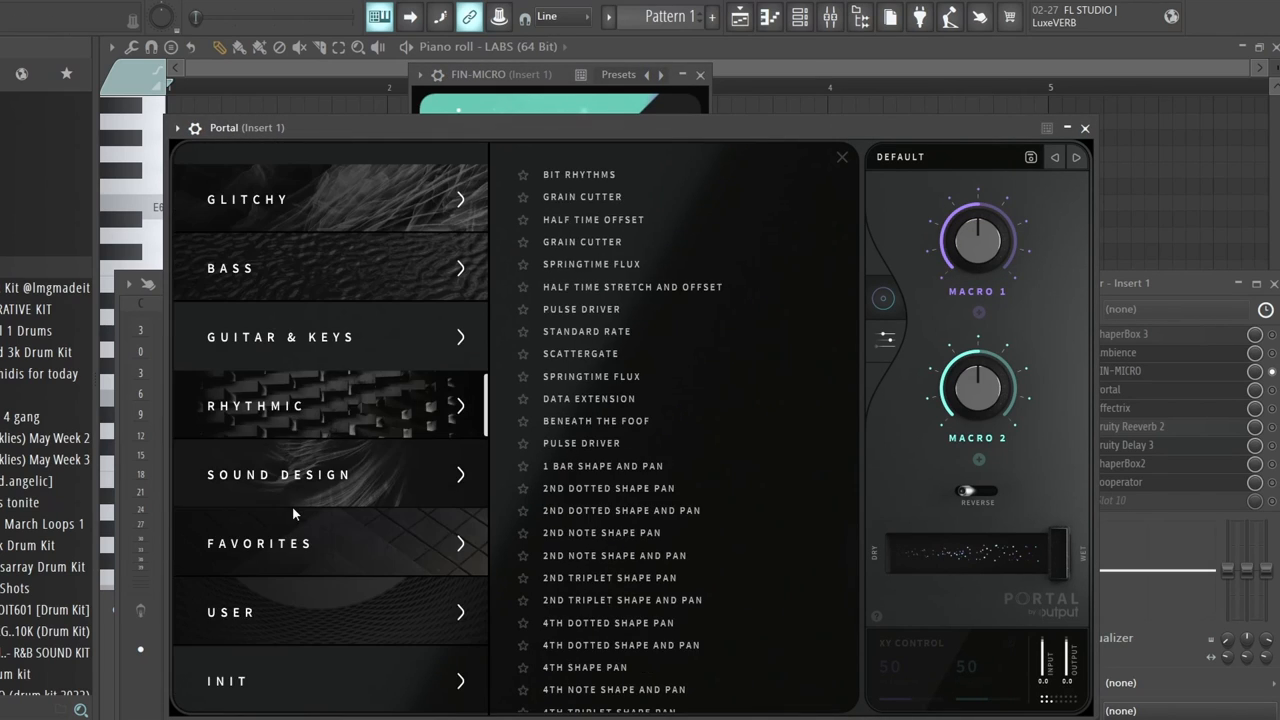
{"action": "mouse_move", "coordinate": [330, 337]}
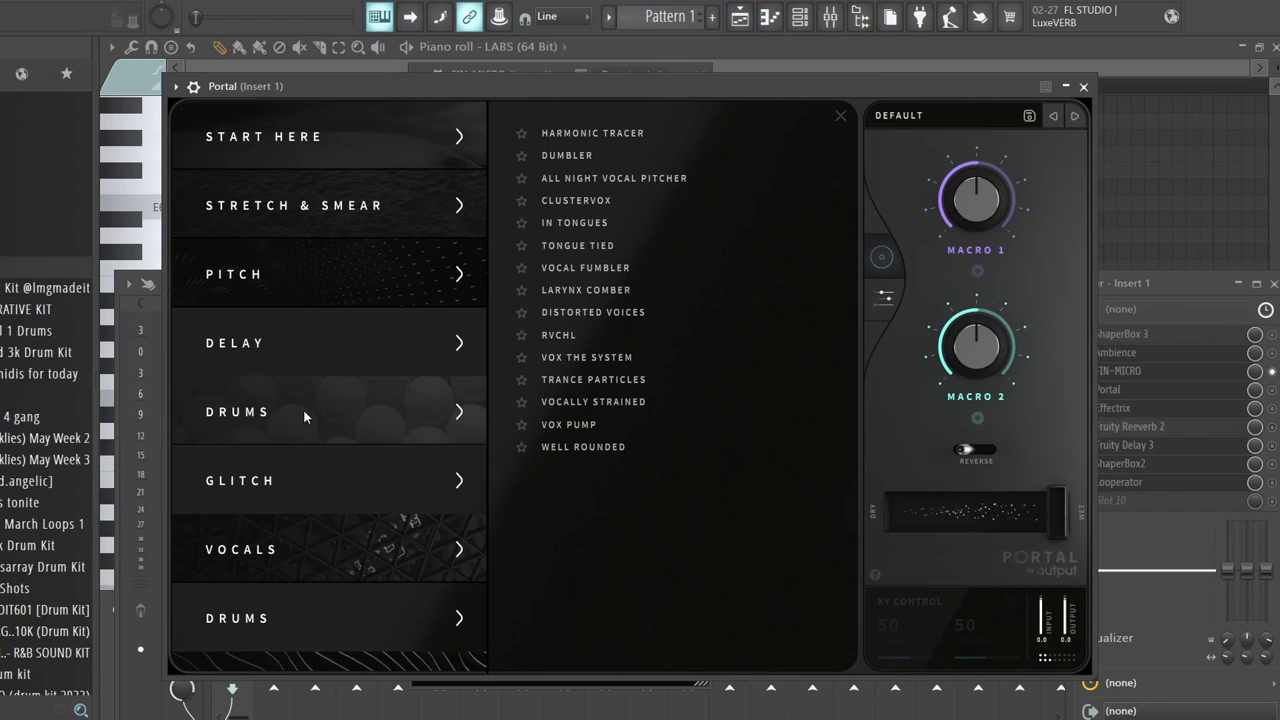
{"action": "scroll", "scroll_direction": "down", "scroll_amount": 3}
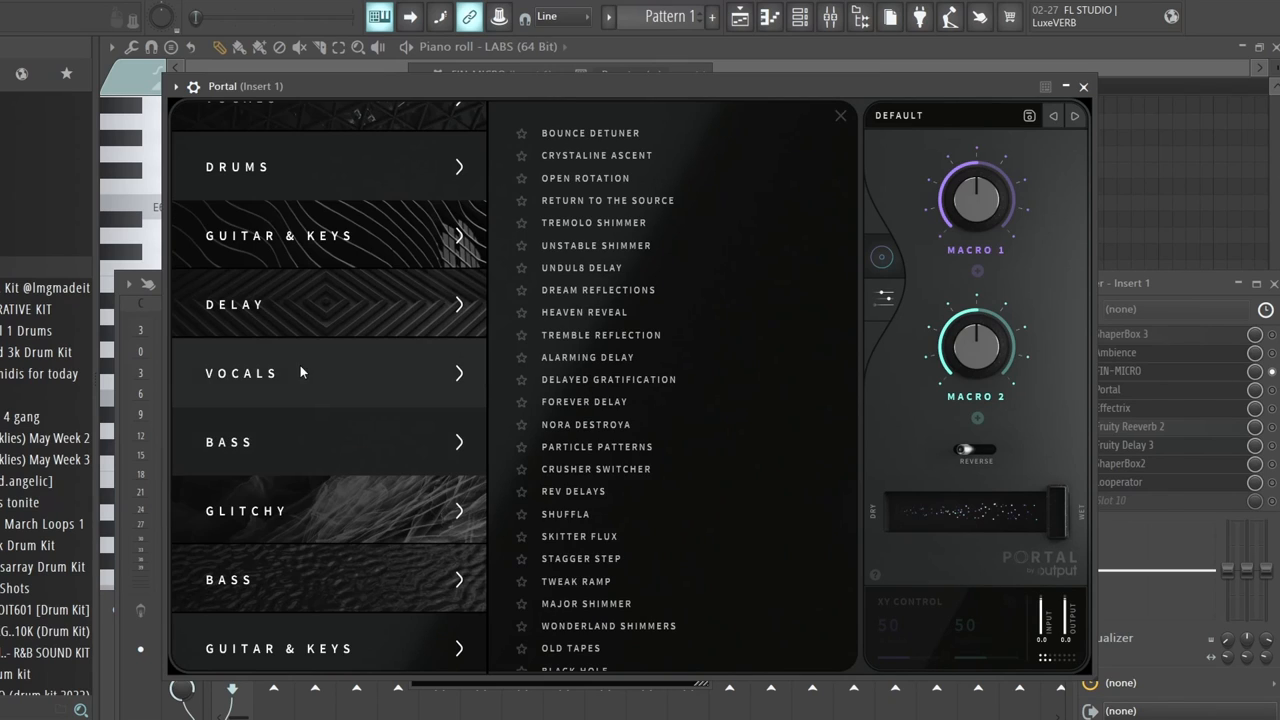
{"action": "left_click", "coordinate": [241, 373]}
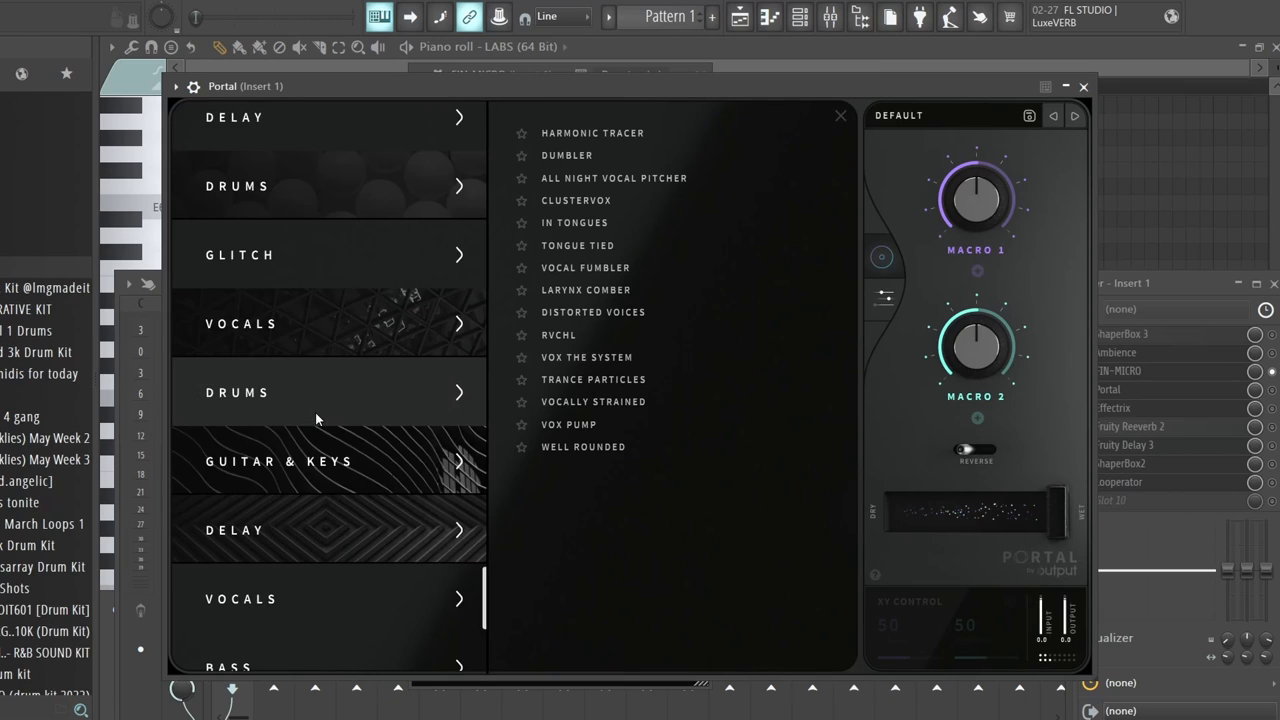
{"action": "scroll", "scroll_direction": "down", "scroll_amount": 3}
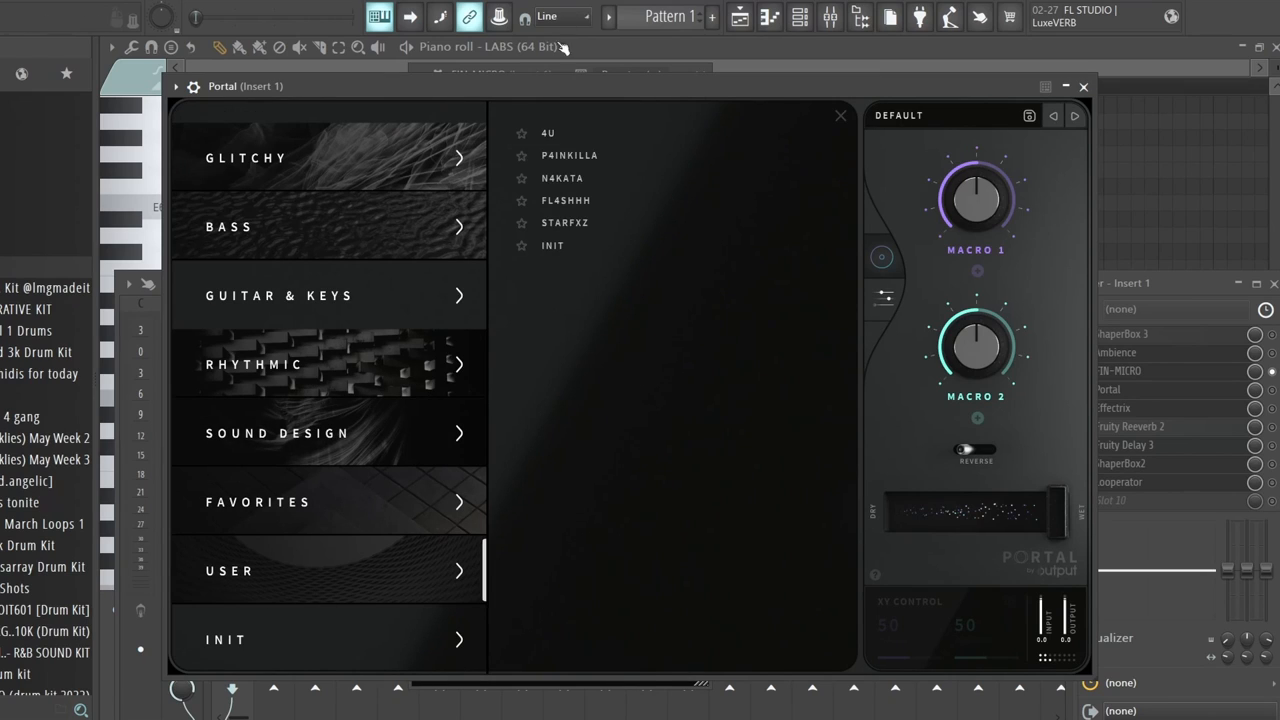
{"action": "mouse_move", "coordinate": [560, 207]}
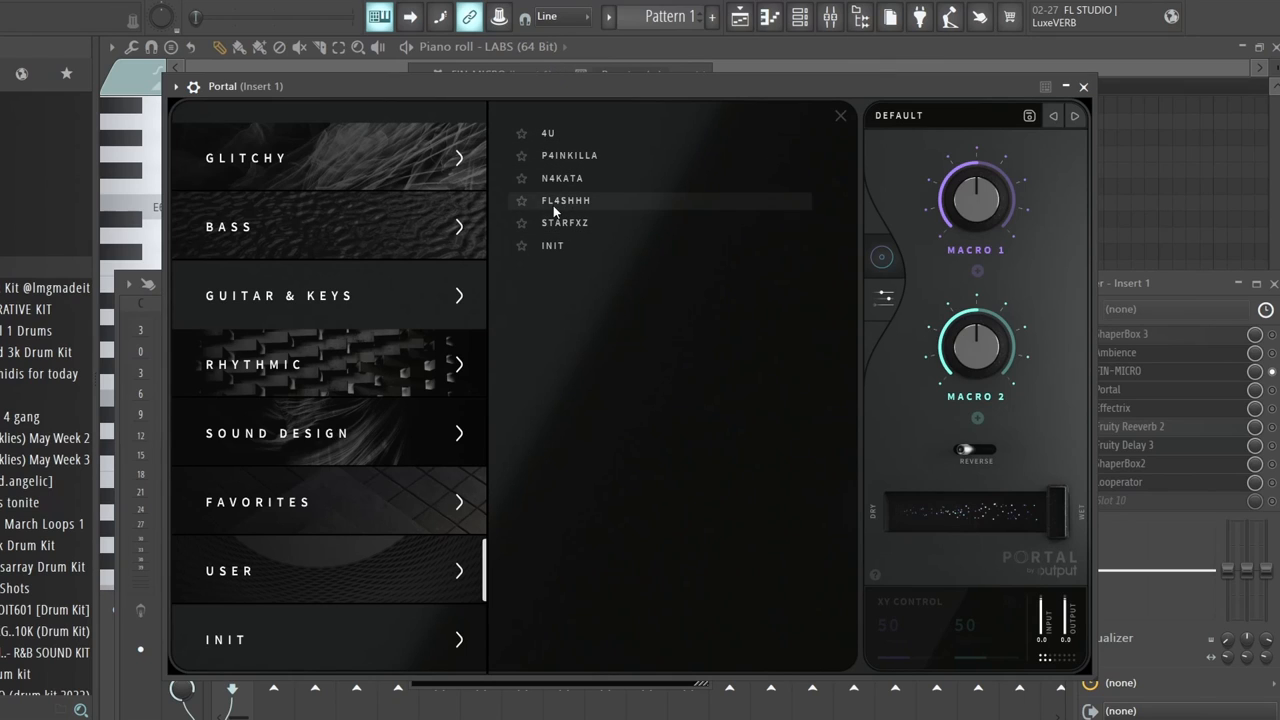
{"action": "mouse_move", "coordinate": [558, 148]}
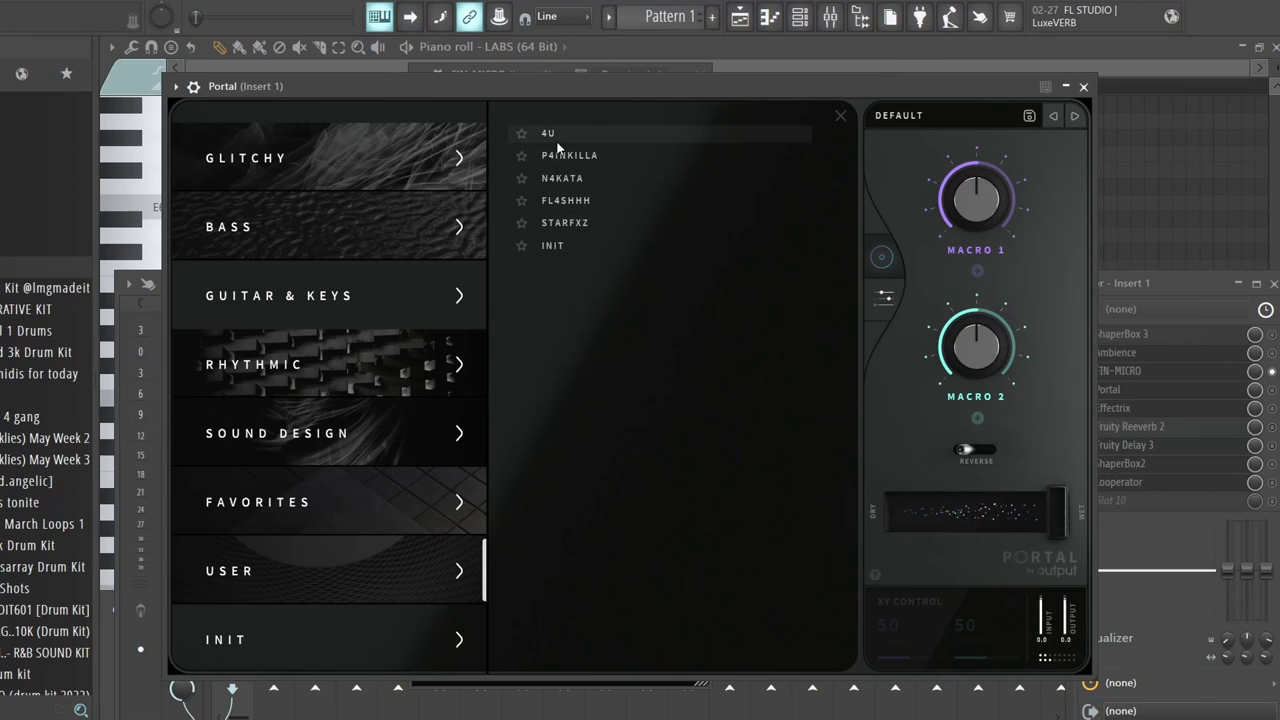